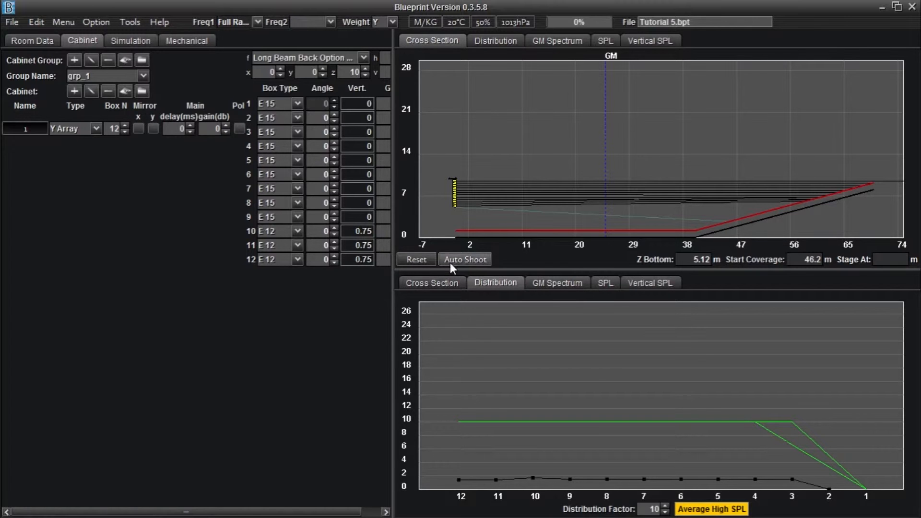
# Open the Auto Shoot options for the 12-box Y Array.
pyautogui.click(465, 259)
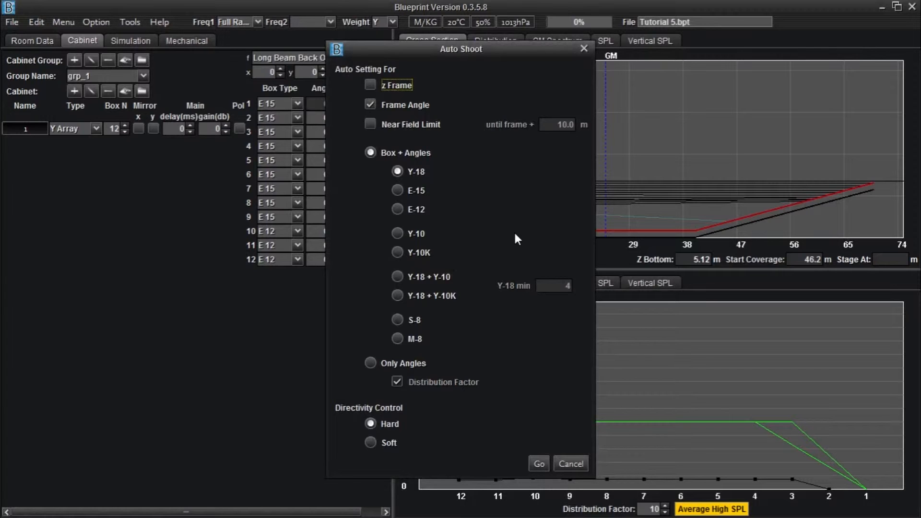
pyautogui.moveTo(516, 237)
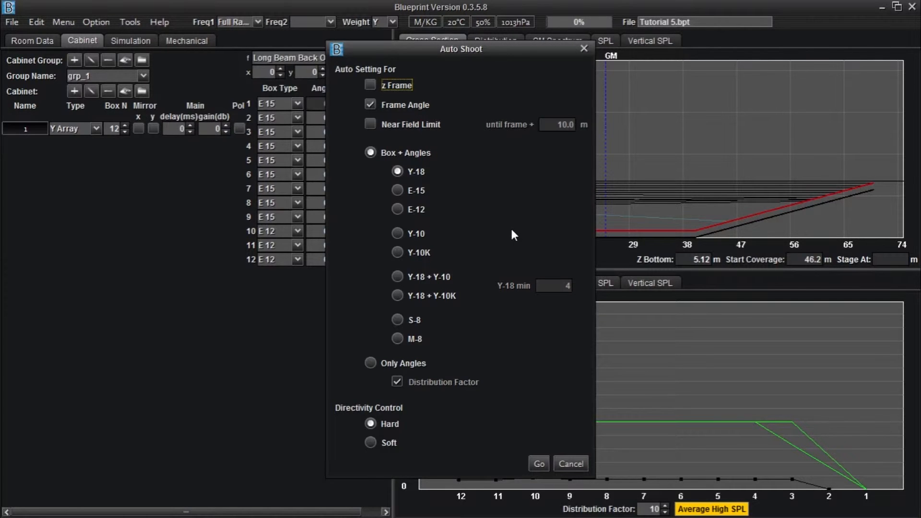
# Set Auto Shoot to Only Angles, enabling z Frame and a 3 m near-field limit.
pyautogui.click(370, 363)
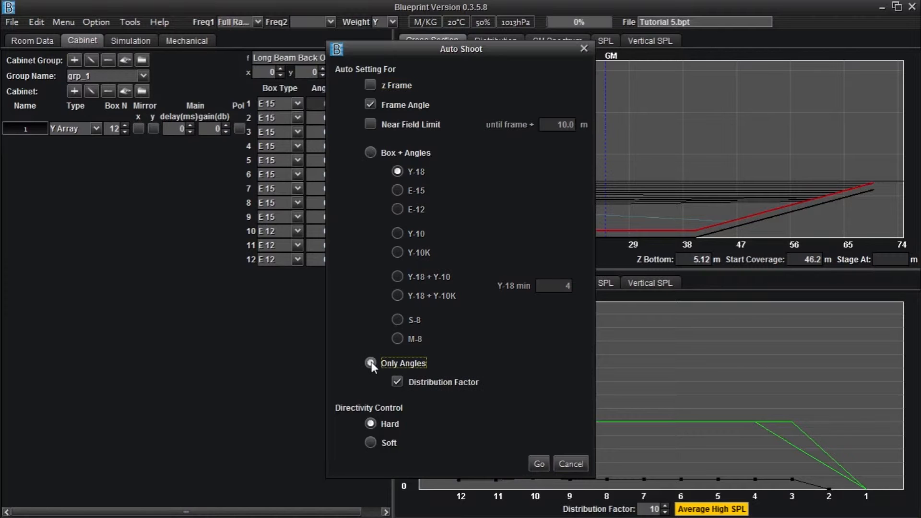
pyautogui.click(371, 363)
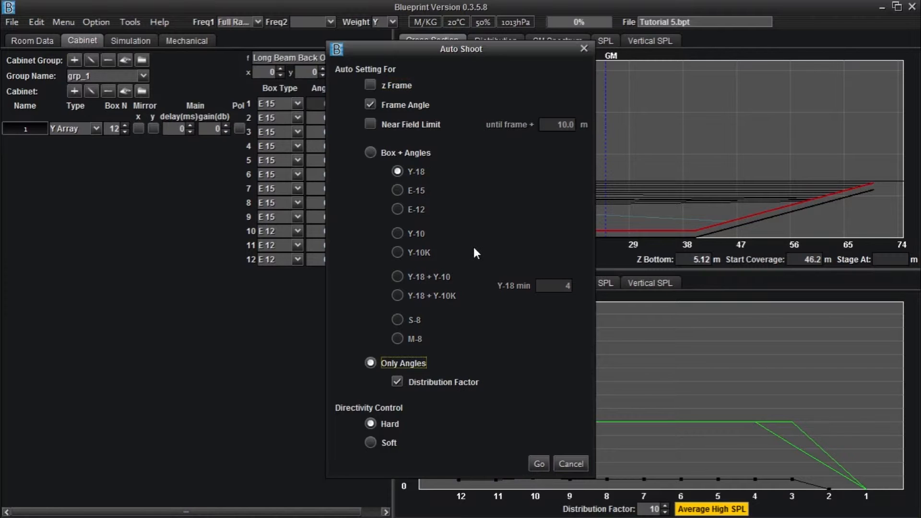
pyautogui.click(371, 85)
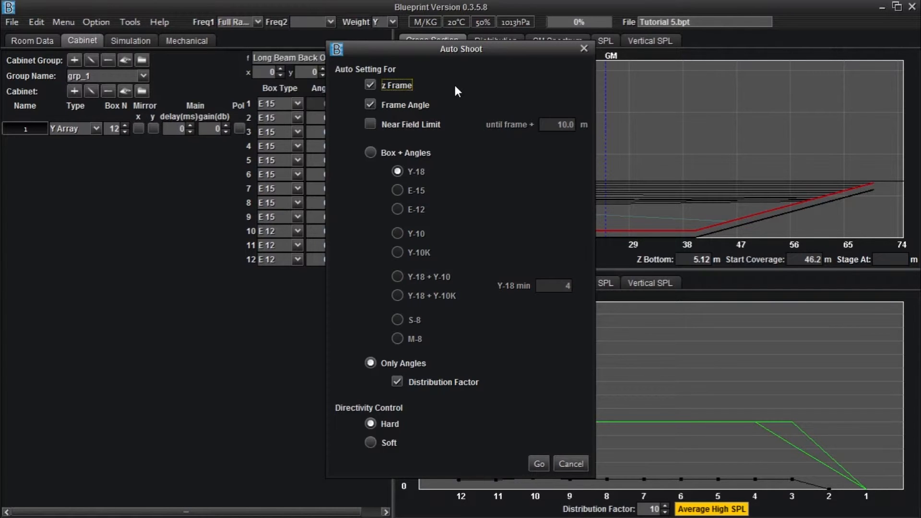
pyautogui.click(369, 124)
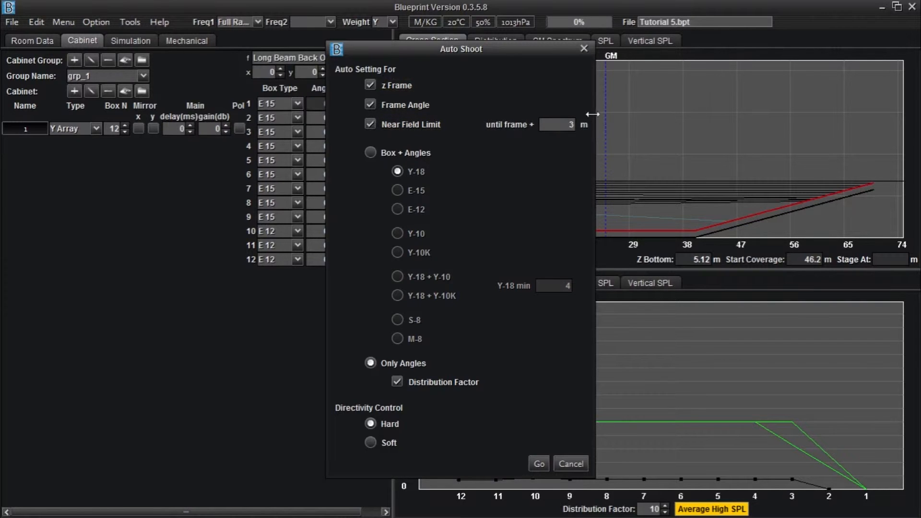
pyautogui.moveTo(504, 188)
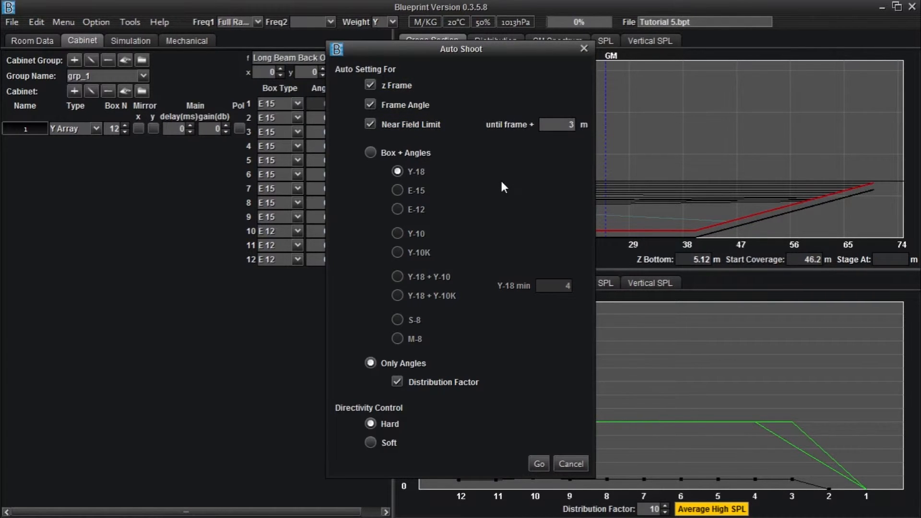
pyautogui.moveTo(486, 388)
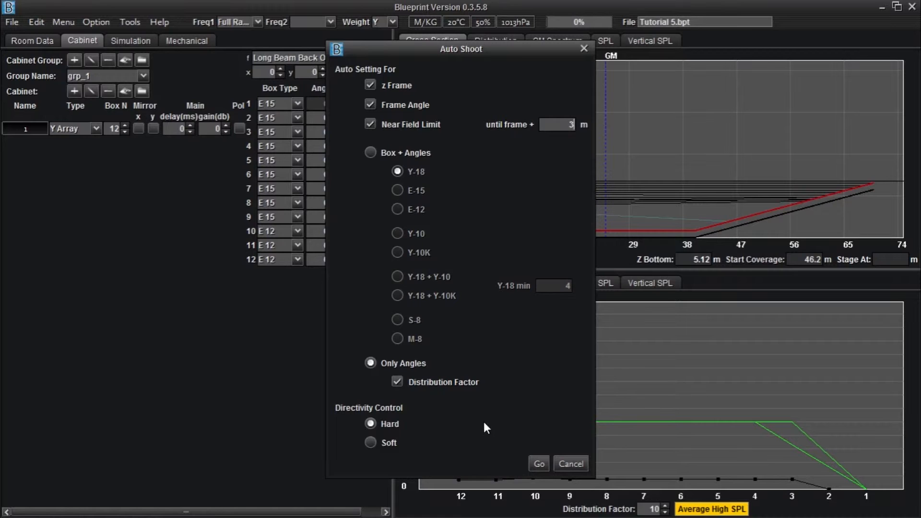
pyautogui.moveTo(491, 428)
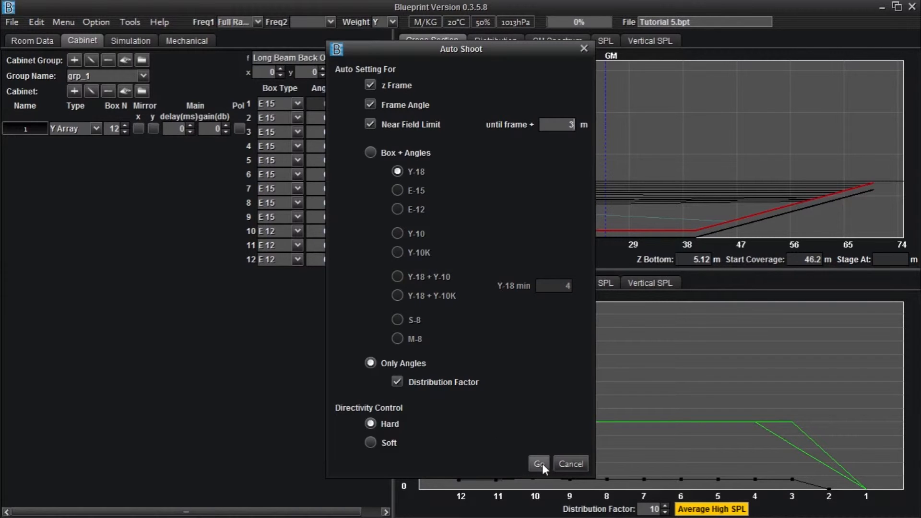
# Run Auto Shoot to compute splay angles and frame height for all 12 boxes.
pyautogui.click(538, 464)
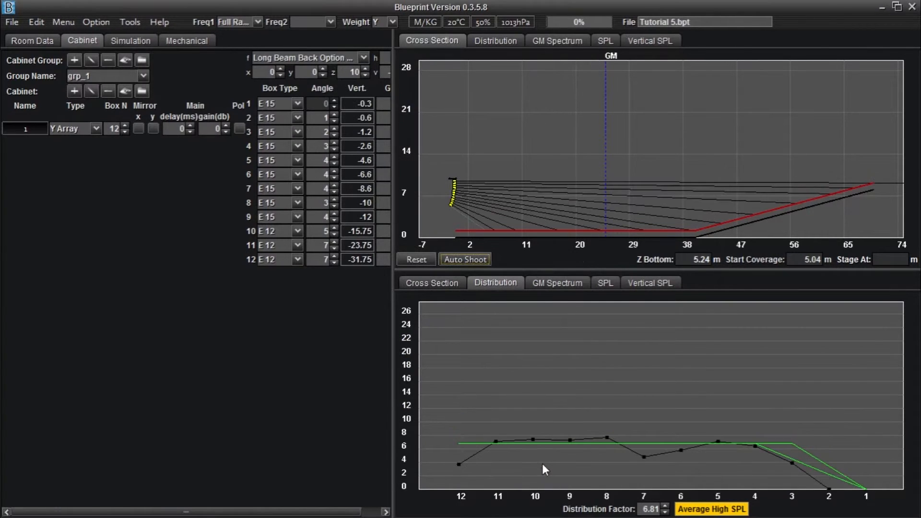
pyautogui.moveTo(355, 389)
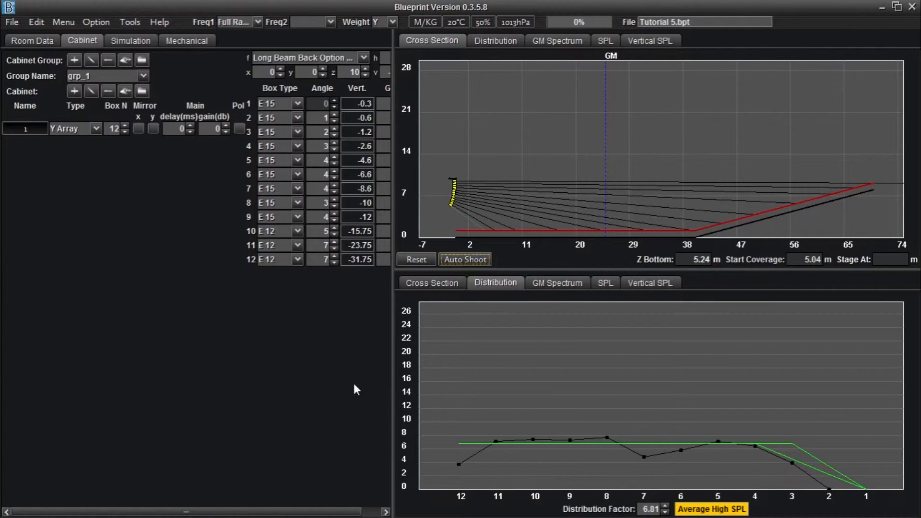
pyautogui.moveTo(400, 366)
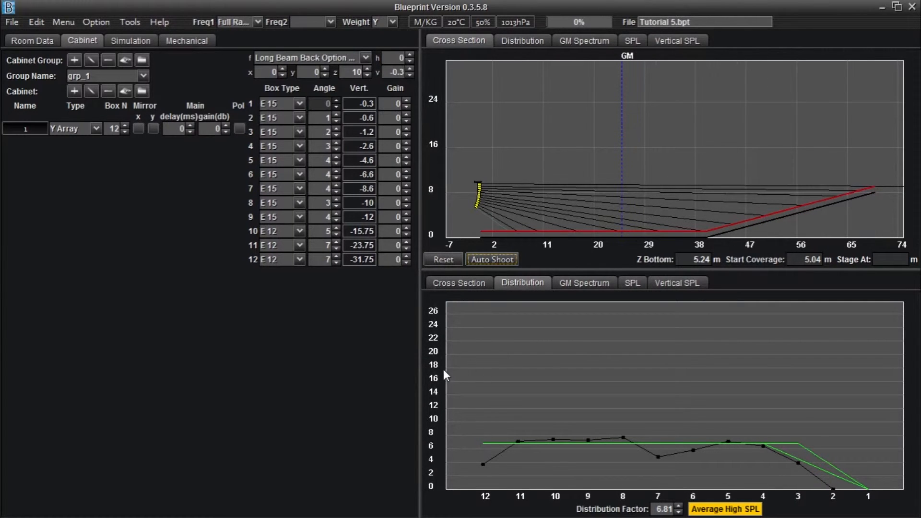
pyautogui.moveTo(514, 447)
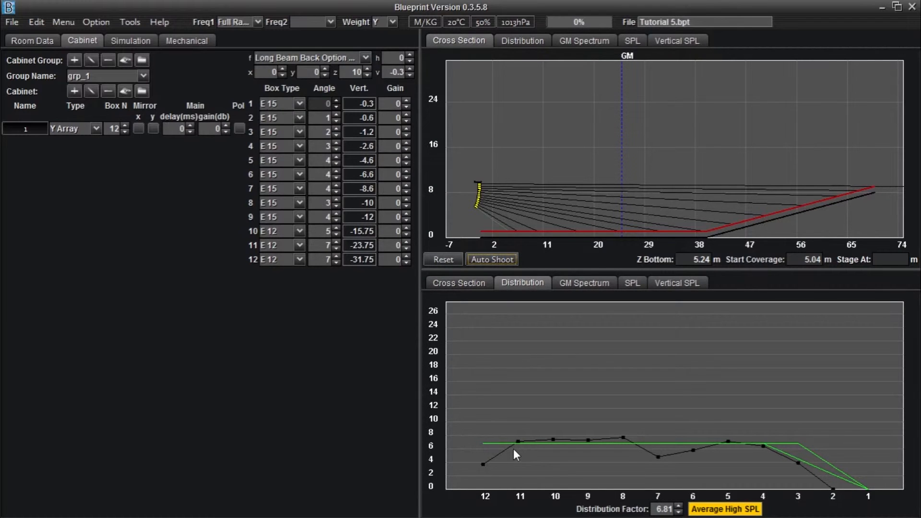
pyautogui.moveTo(532, 464)
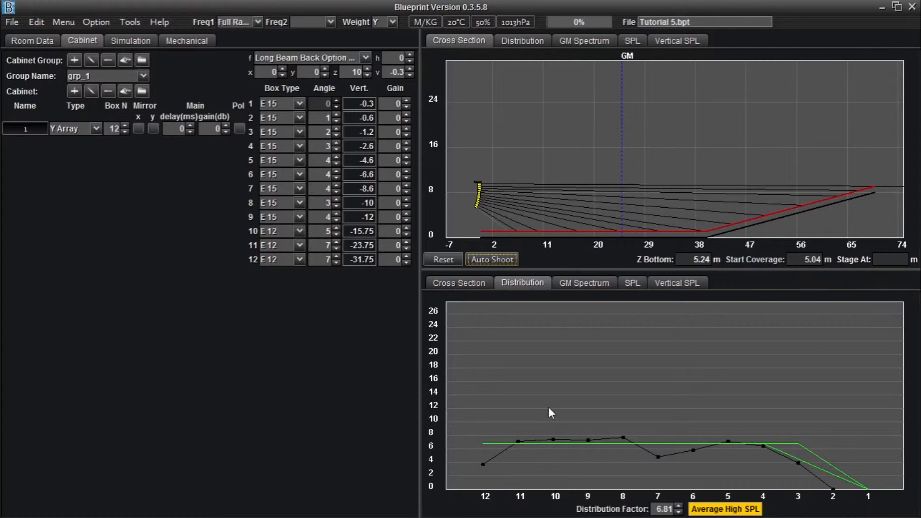
pyautogui.moveTo(560, 403)
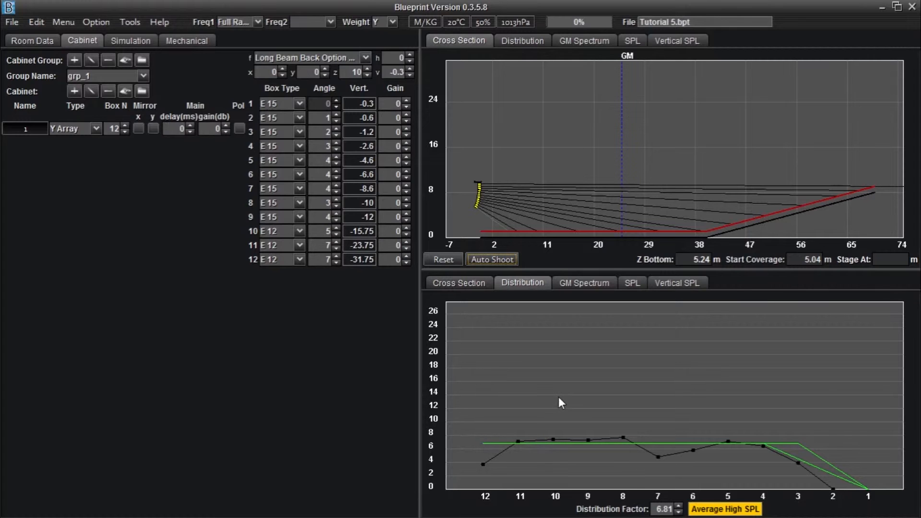
pyautogui.moveTo(569, 386)
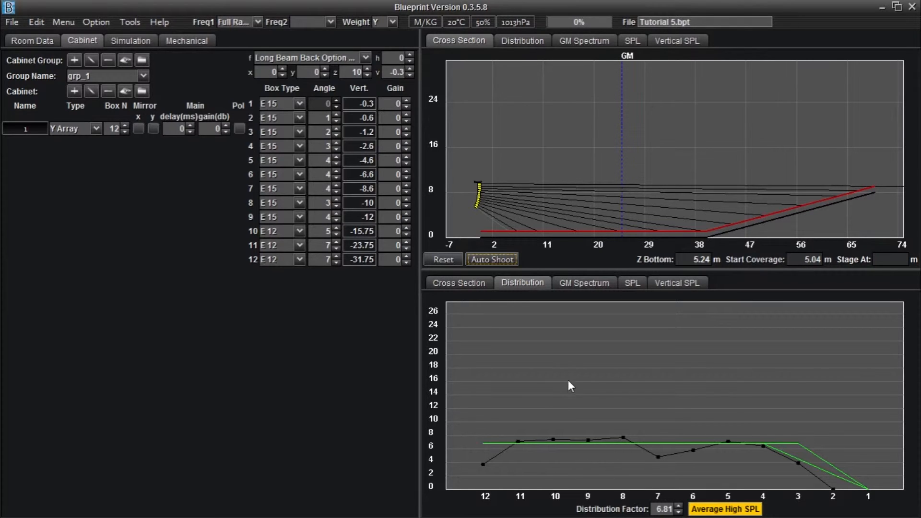
pyautogui.moveTo(646, 312)
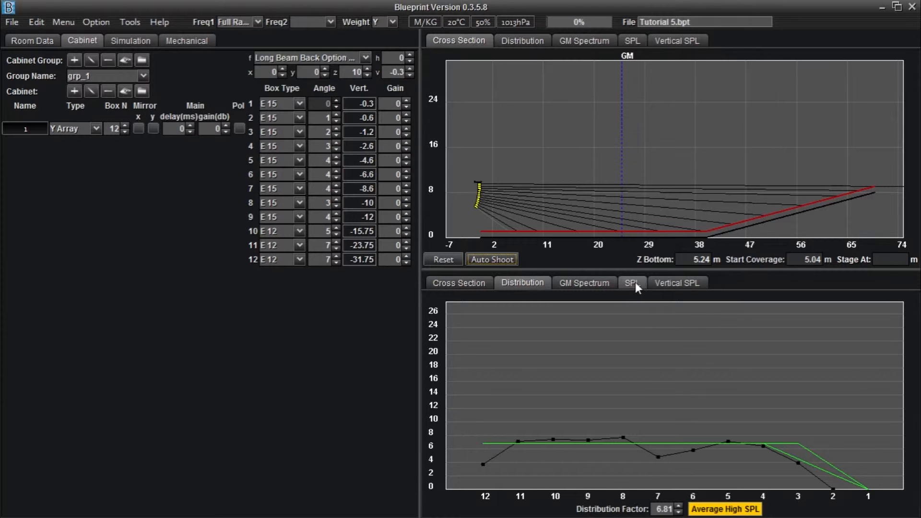
# Show the full-range SPL curve across the room for the auto-angled array.
pyautogui.click(632, 283)
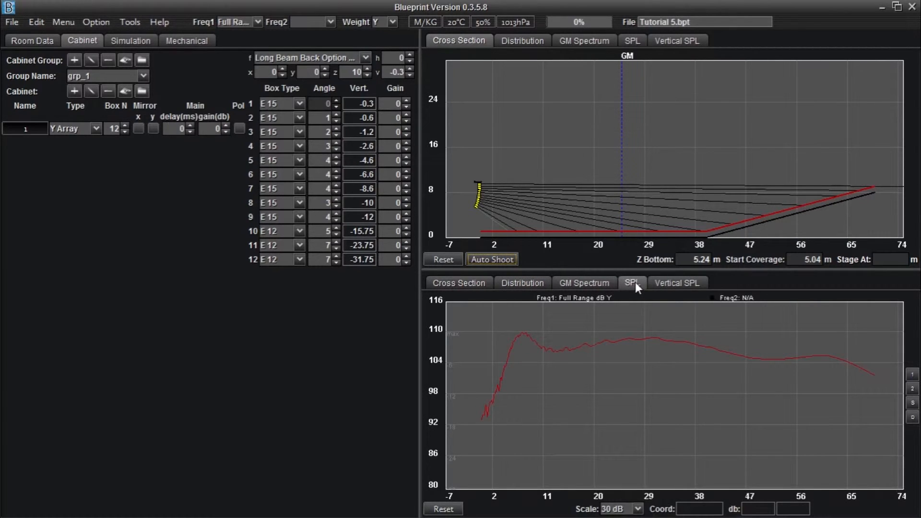
pyautogui.moveTo(584, 350)
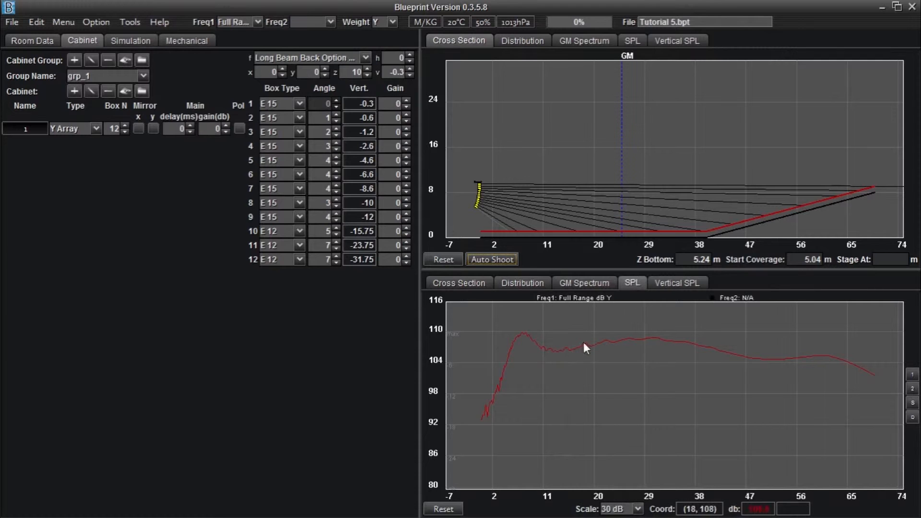
pyautogui.moveTo(610, 351)
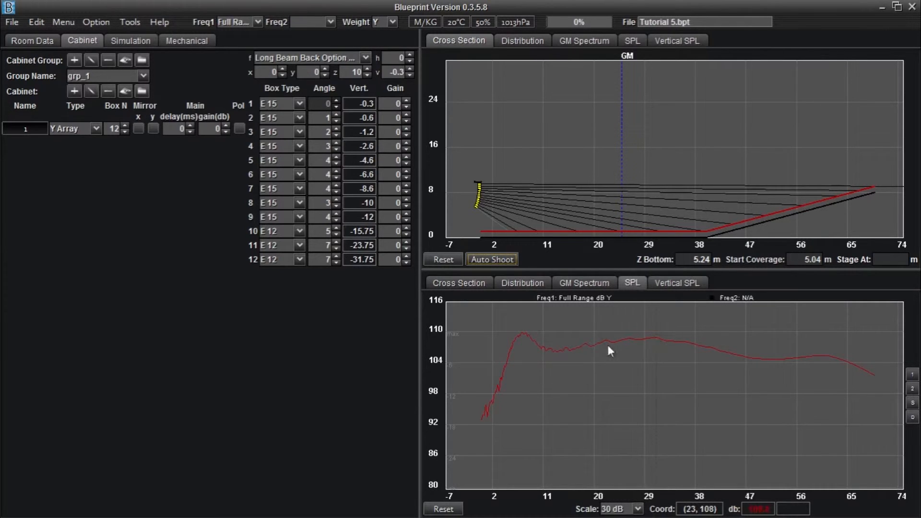
pyautogui.moveTo(855, 373)
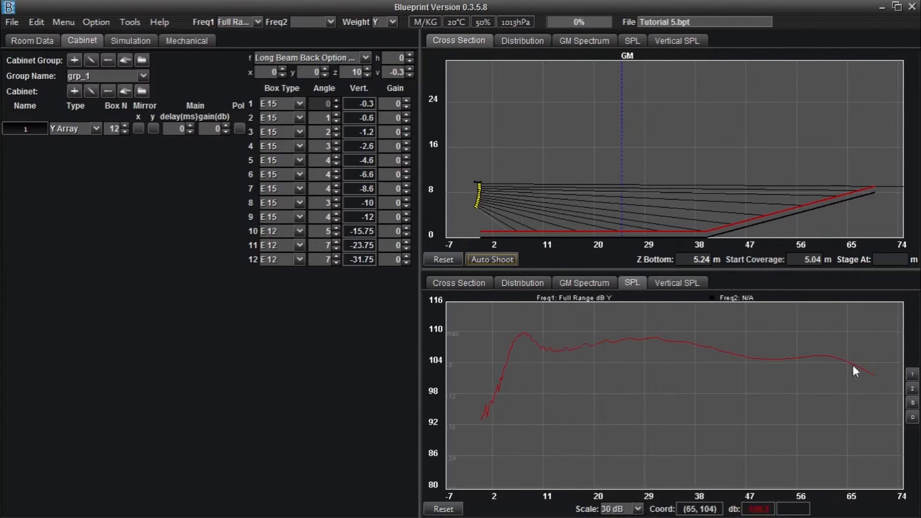
pyautogui.moveTo(532, 347)
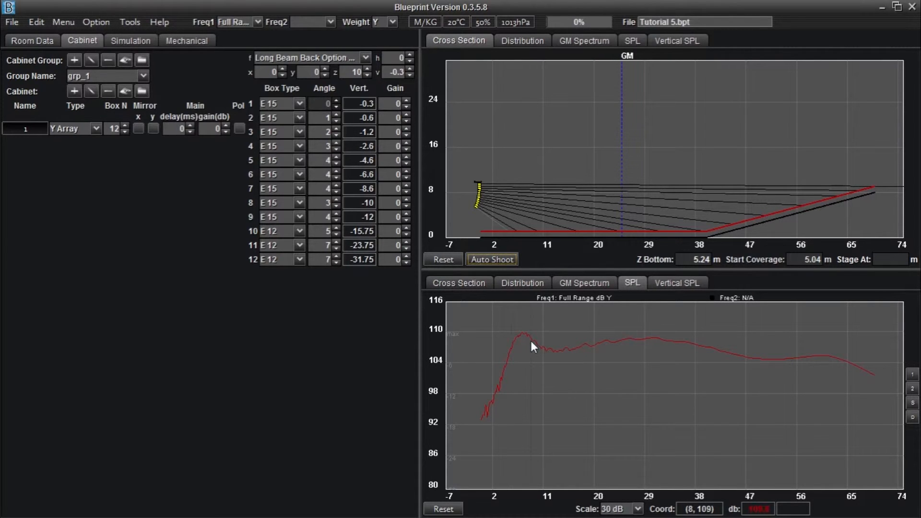
pyautogui.moveTo(648, 344)
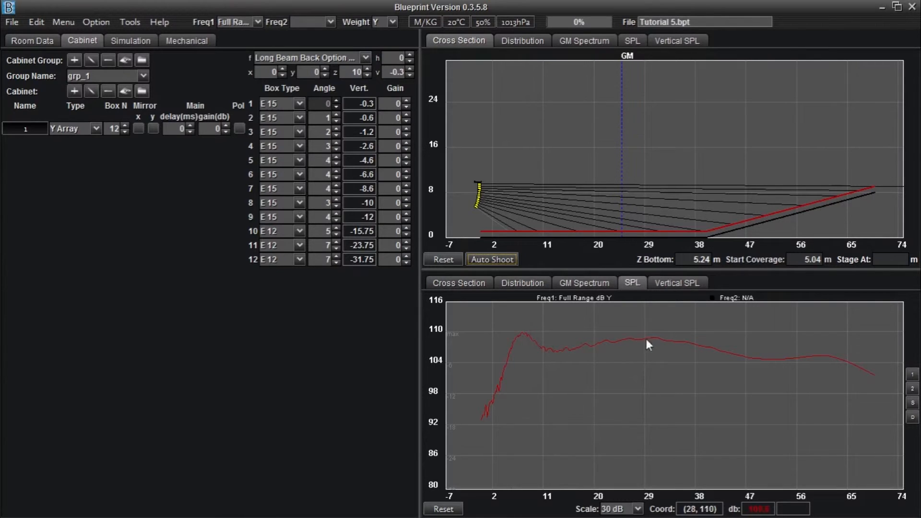
pyautogui.moveTo(766, 368)
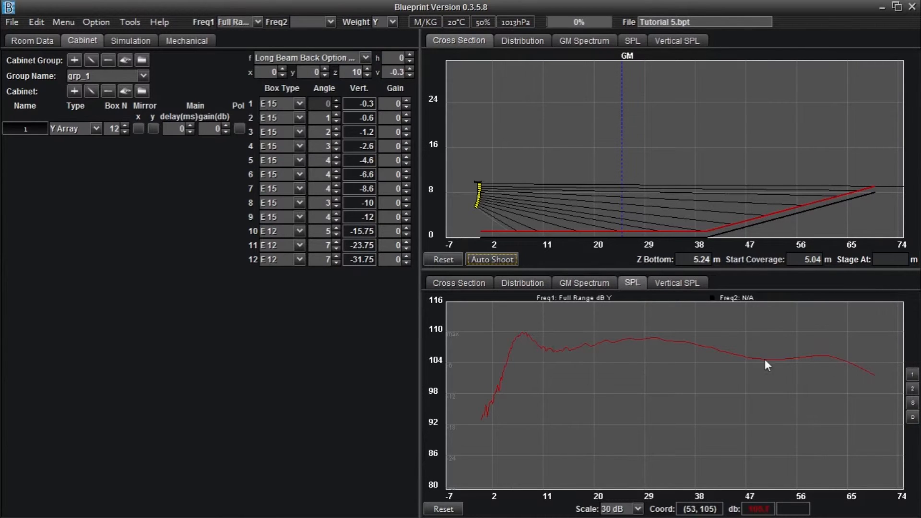
pyautogui.moveTo(496, 358)
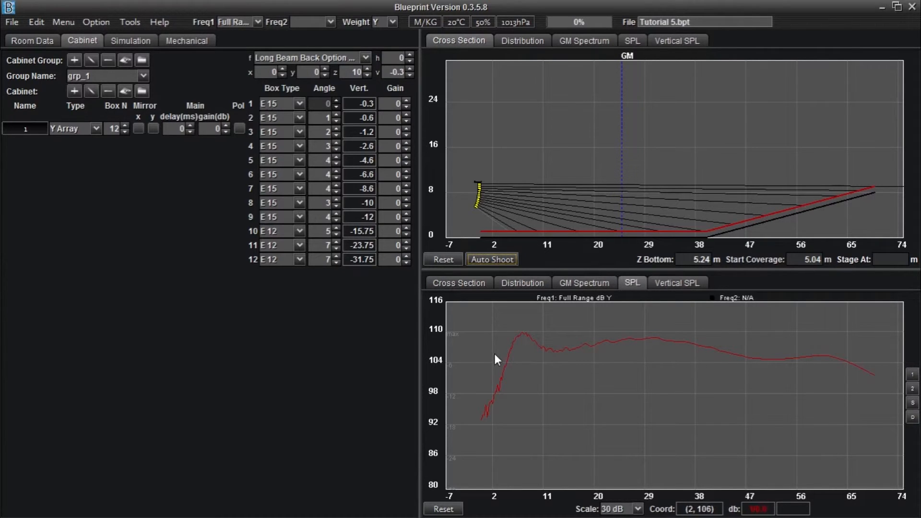
pyautogui.moveTo(346, 151)
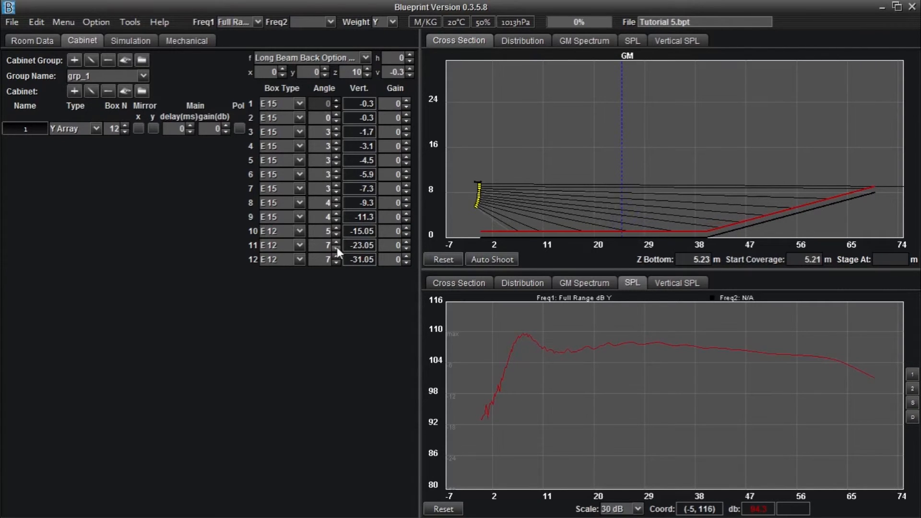
# Settle the splay angles of boxes 9–12 at 5°, 5°, 5° and 7°.
pyautogui.click(337, 249)
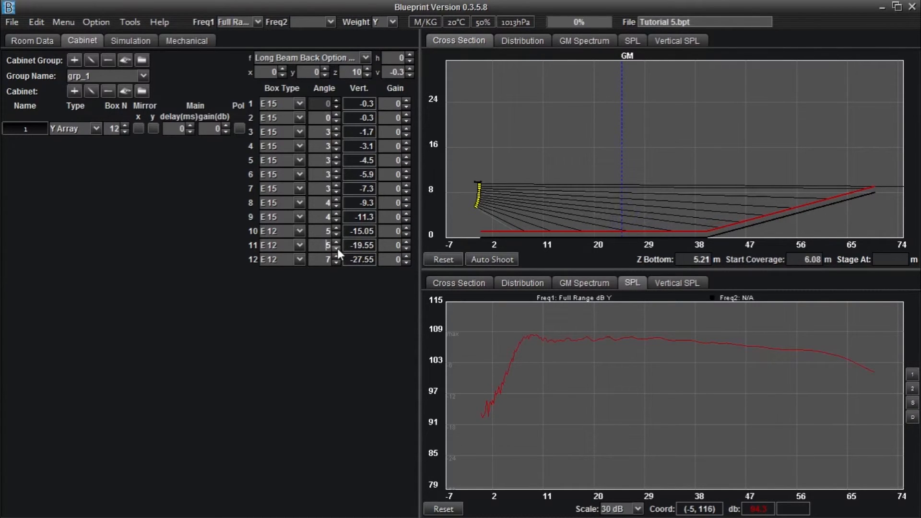
pyautogui.click(336, 249)
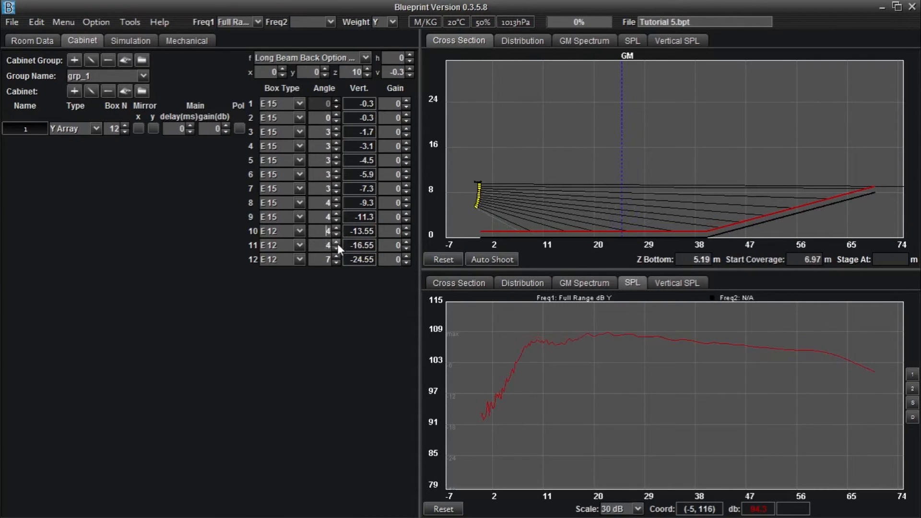
pyautogui.click(335, 243)
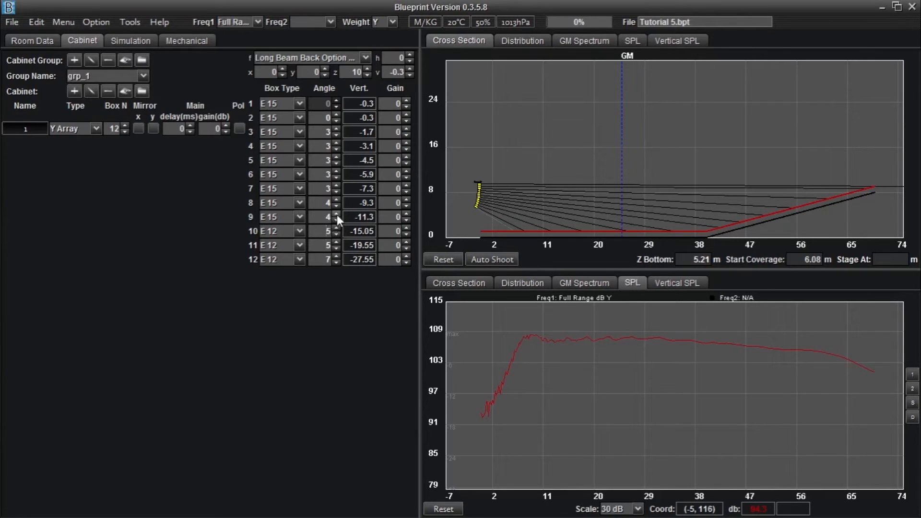
pyautogui.click(337, 214)
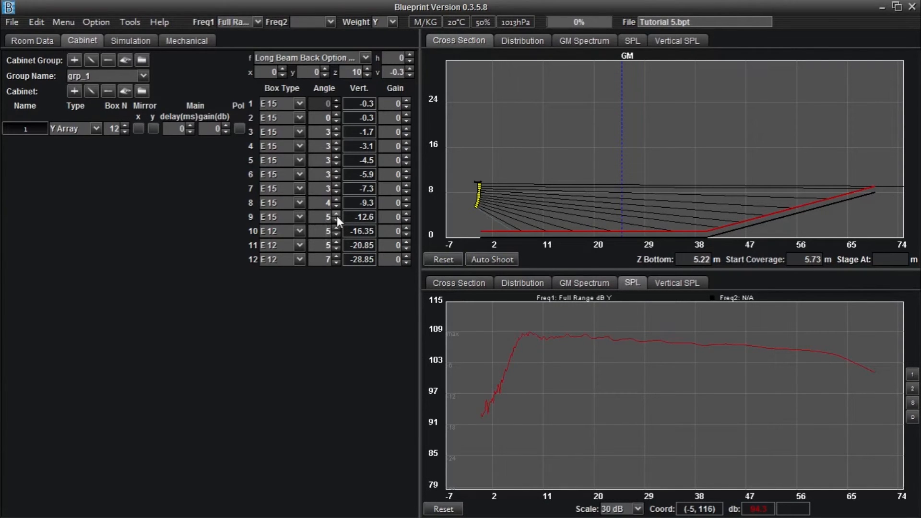
pyautogui.moveTo(336, 267)
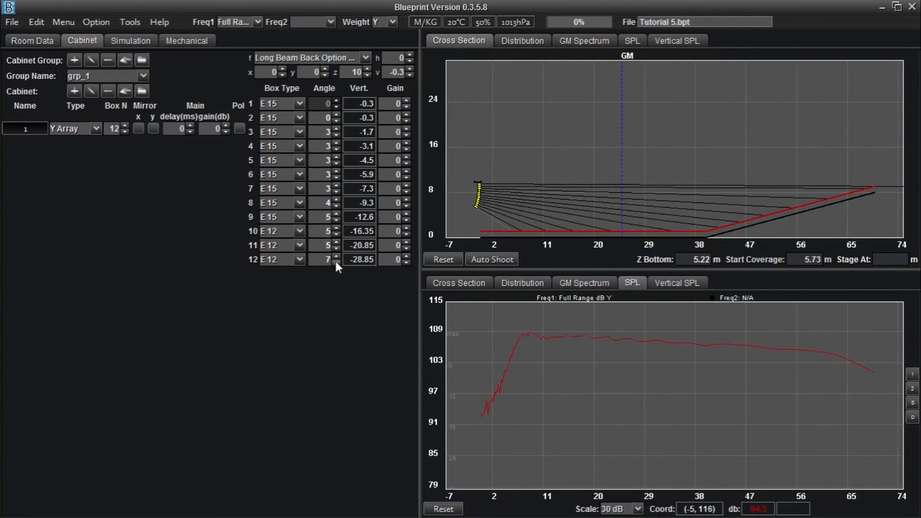
pyautogui.click(337, 262)
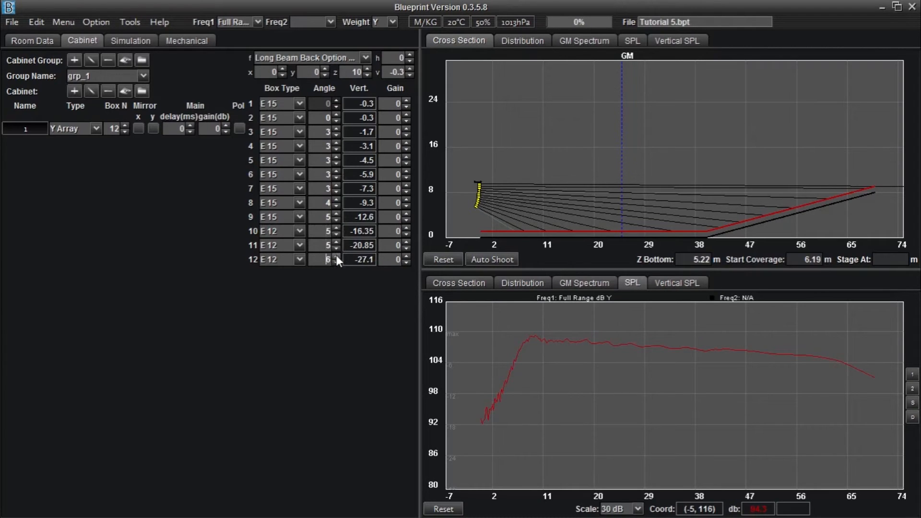
pyautogui.click(335, 256)
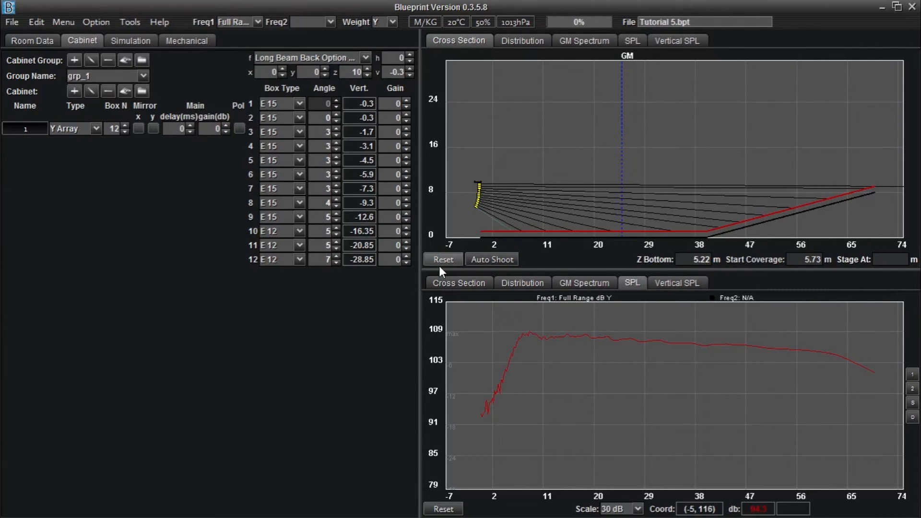
pyautogui.moveTo(521, 340)
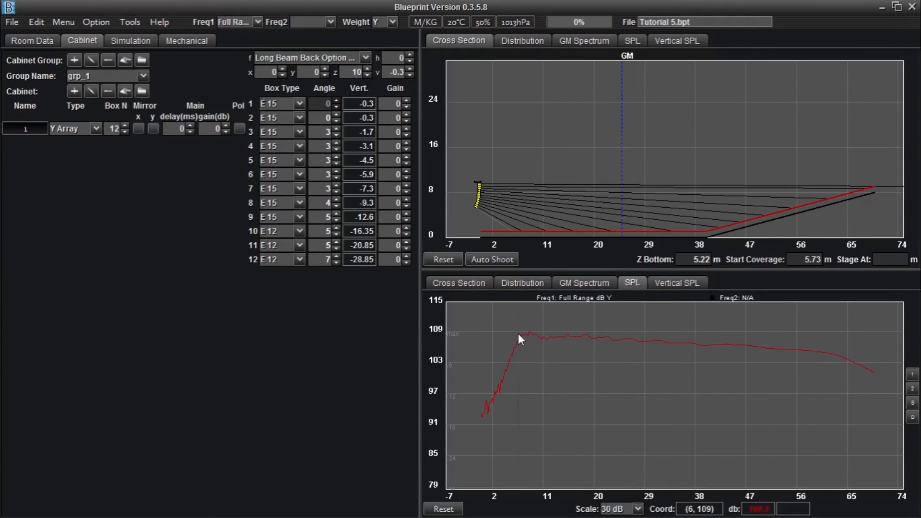
pyautogui.moveTo(860, 384)
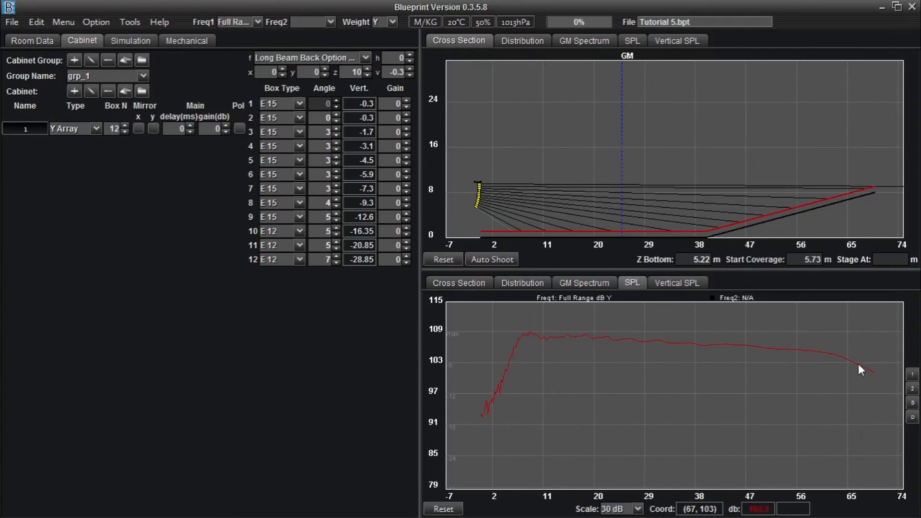
pyautogui.moveTo(541, 322)
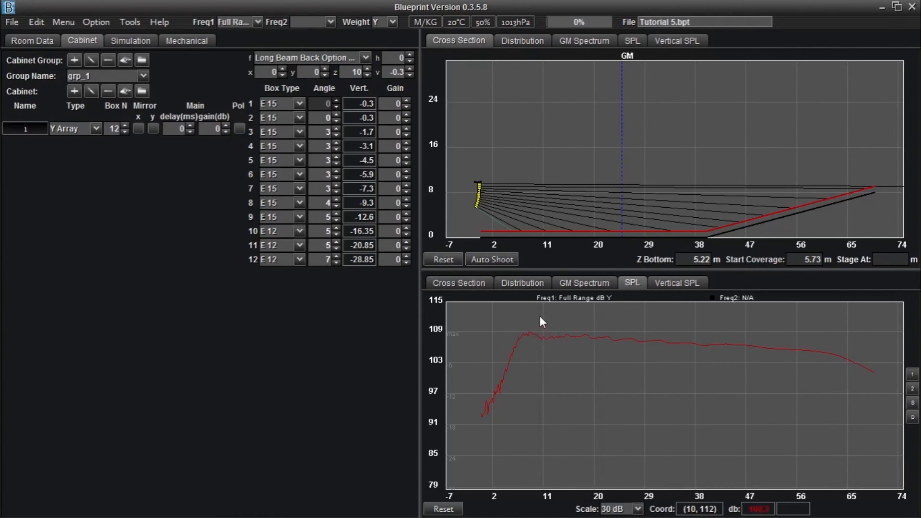